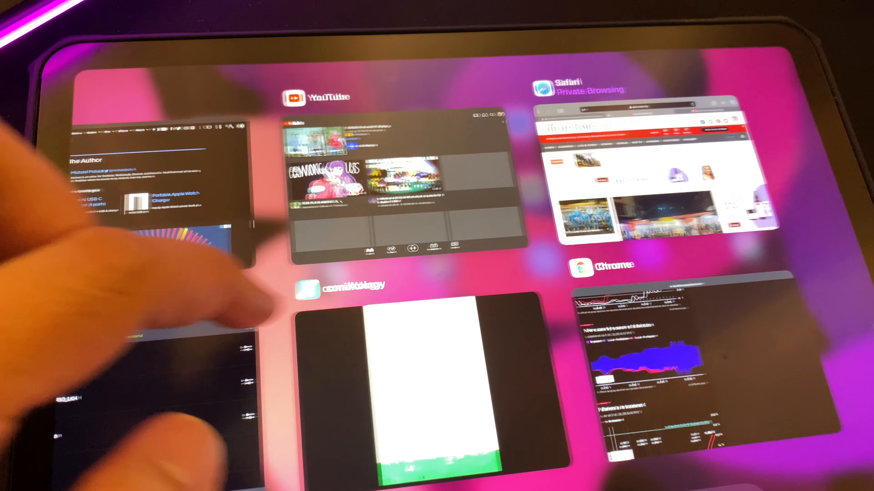
Select the Safari Private Browsing card to bring the soyacincau.com article back to the front
left_click(652, 167)
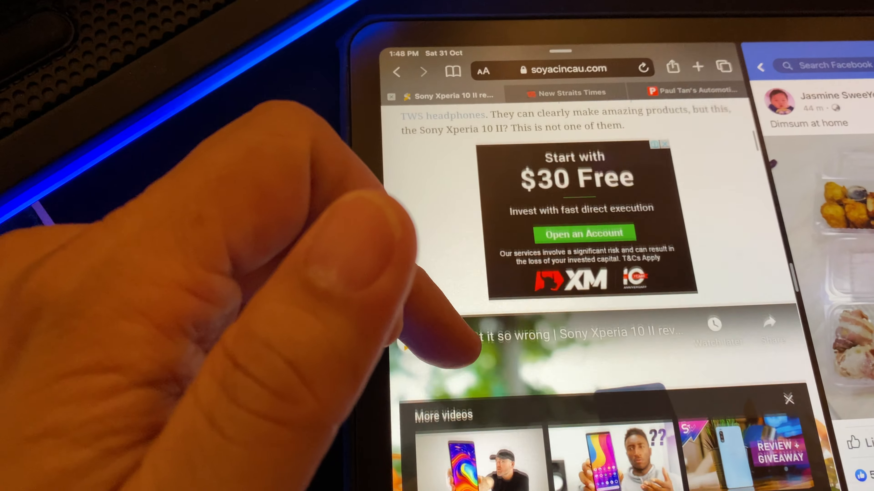
Scroll the soyacincau.com article to the embedded Sony Xperia 10 II review and start it playing
scroll("down", 3)
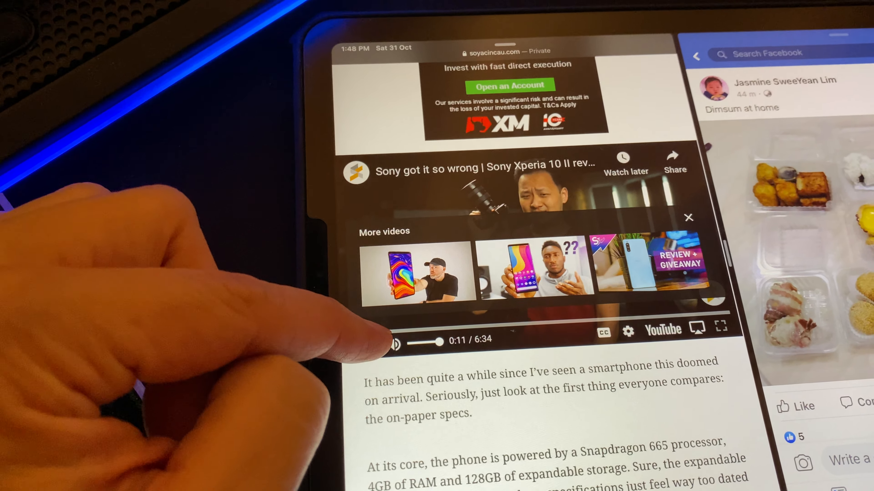
left_click(396, 342)
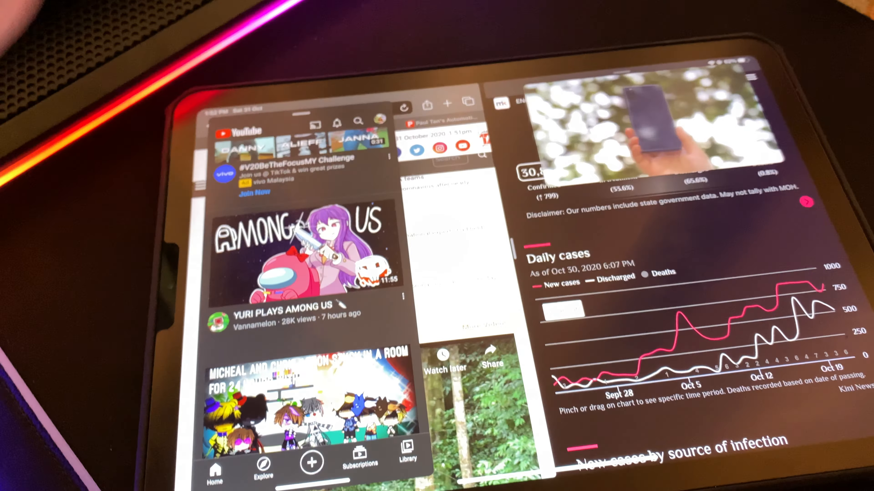
Cycle the Slide Over panel back to YouTube while the picture-in-picture video keeps playing
scroll("down", 3)
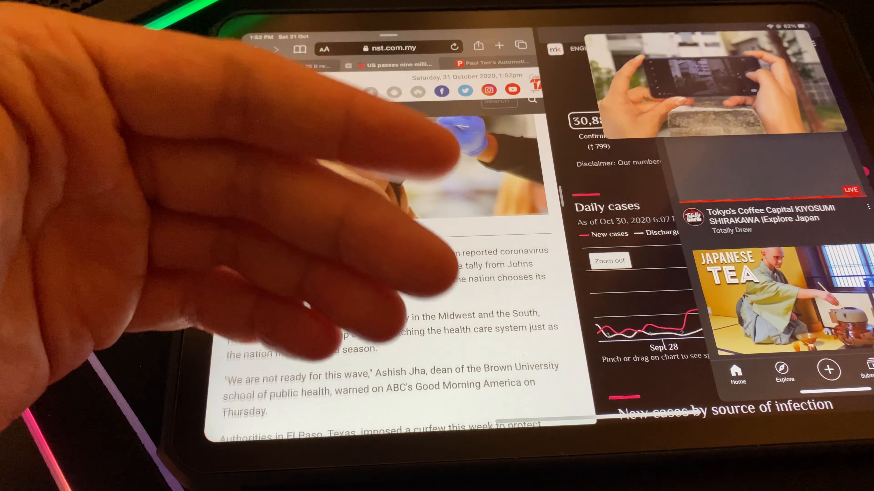
Scroll the paultan.org page in Safari and bring YouTube back as the floating Slide Over panel
scroll("down", 3)
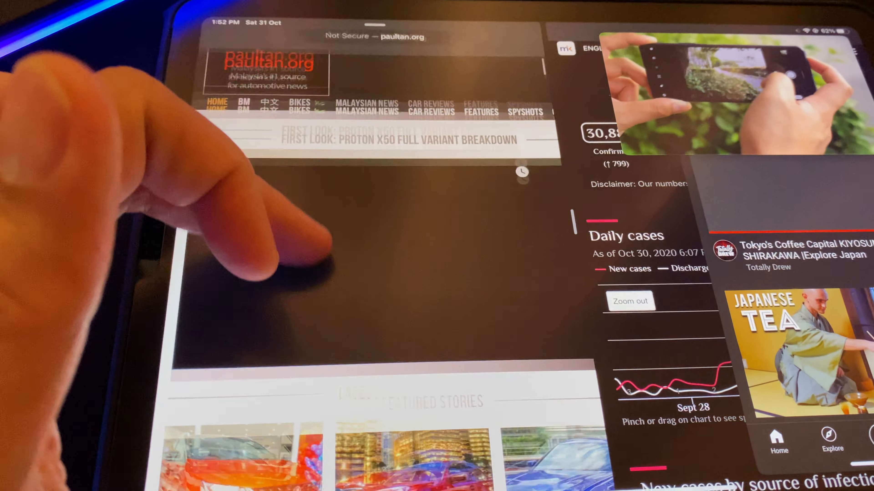
scroll("down", 3)
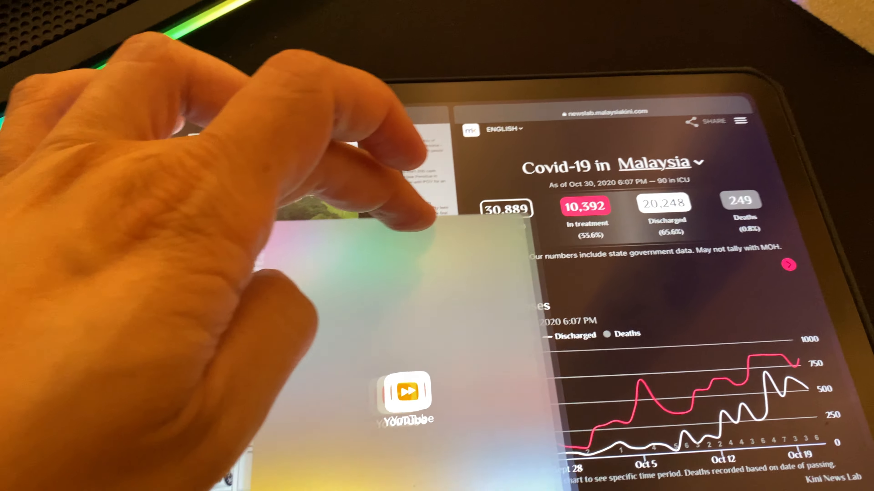
left_click(407, 393)
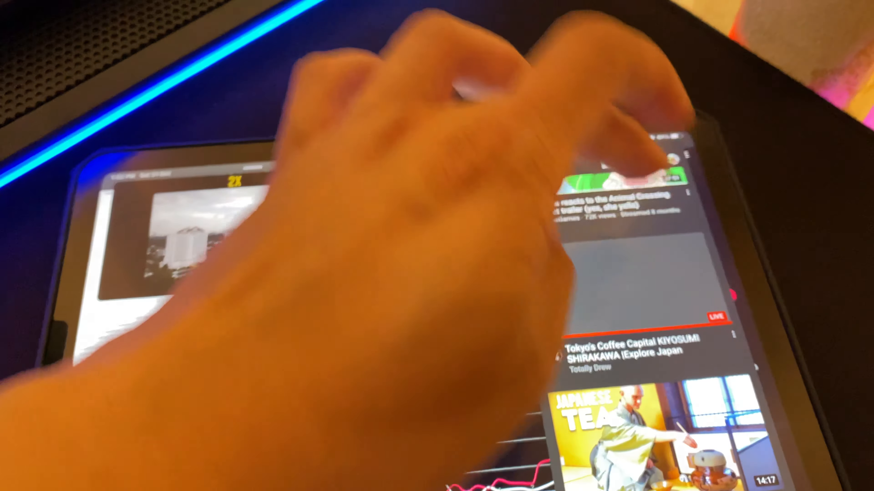